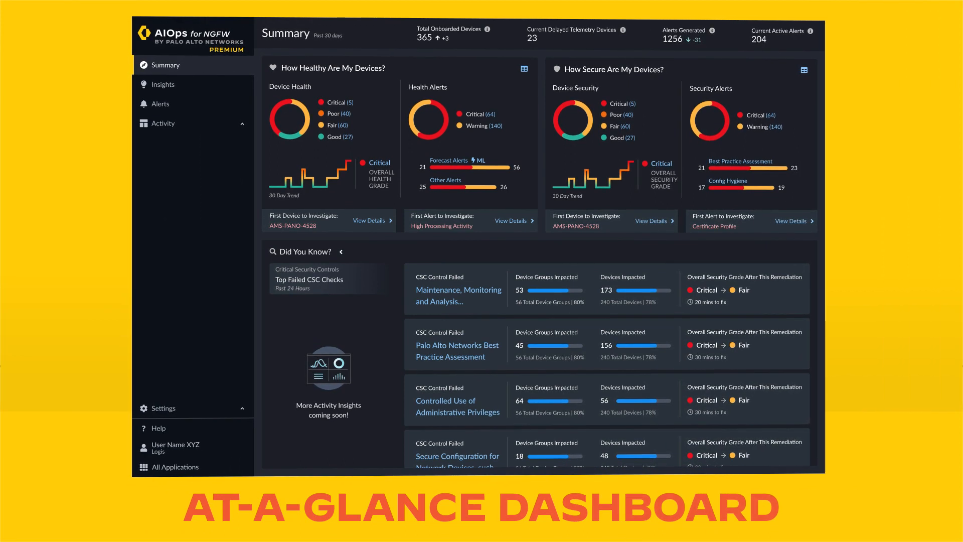
- Show the Insights health view with device health bubble chart and grade table grouped by Model
click(162, 84)
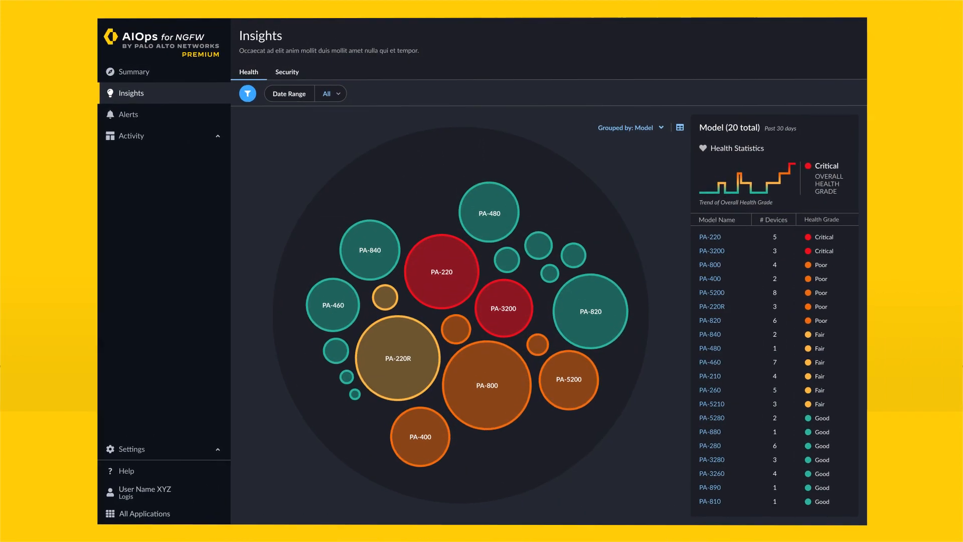